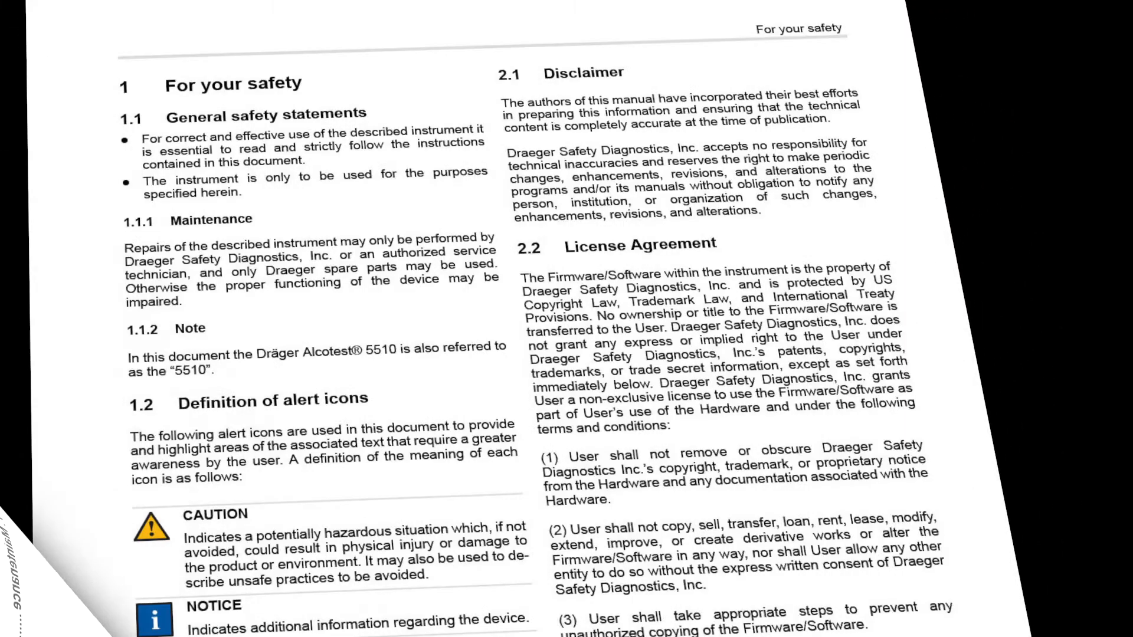
pyautogui.scroll(-3)
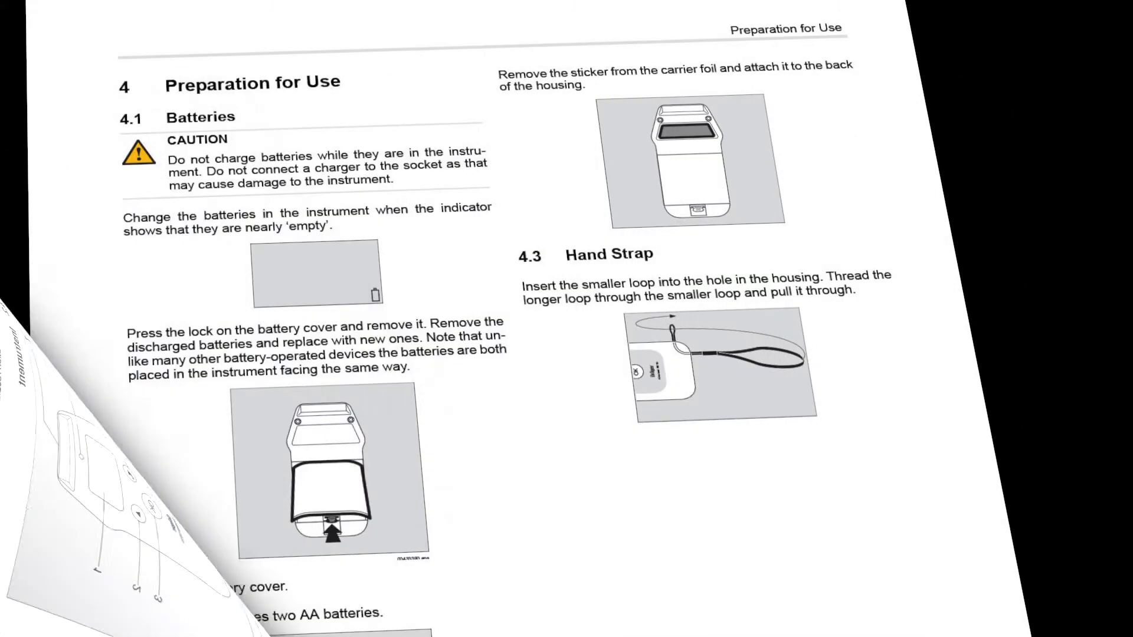